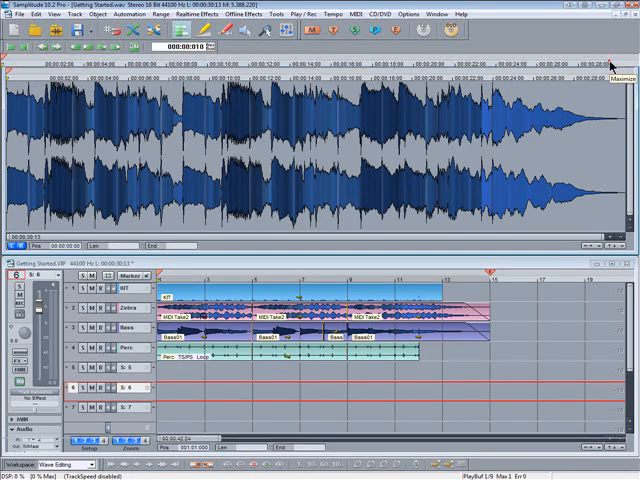
Step: Export the mix as MP3 'Getting Started01' into the Madonna folder with adjusted encoder quality
{"action": "left_click", "coordinate": [16, 12]}
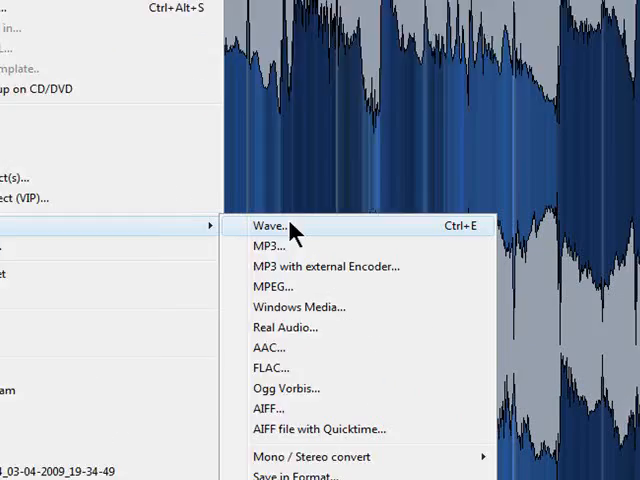
{"action": "mouse_move", "coordinate": [230, 236]}
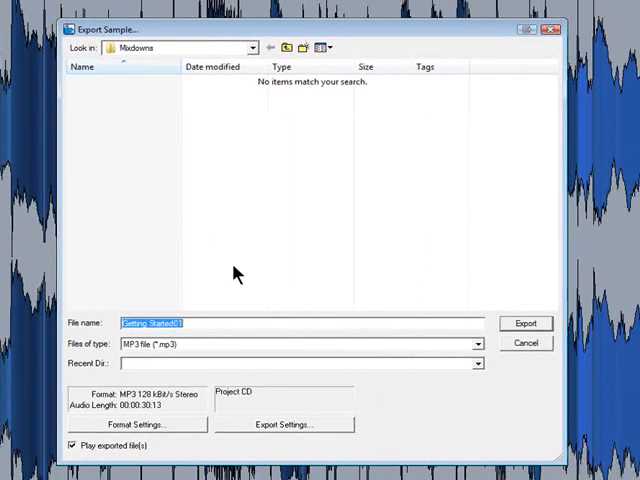
{"action": "left_click", "coordinate": [152, 424]}
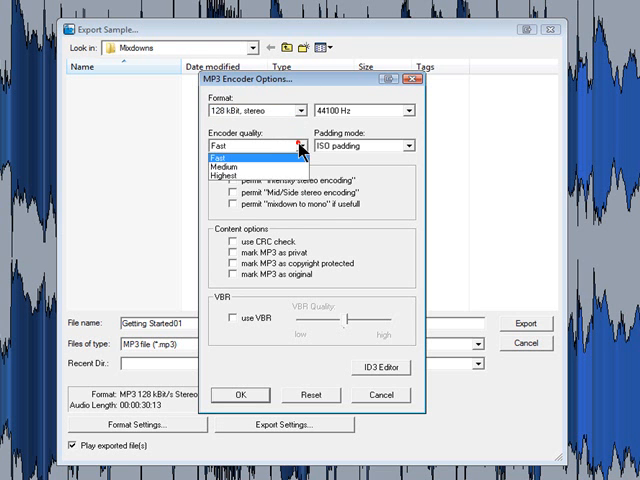
{"action": "left_click", "coordinate": [240, 146]}
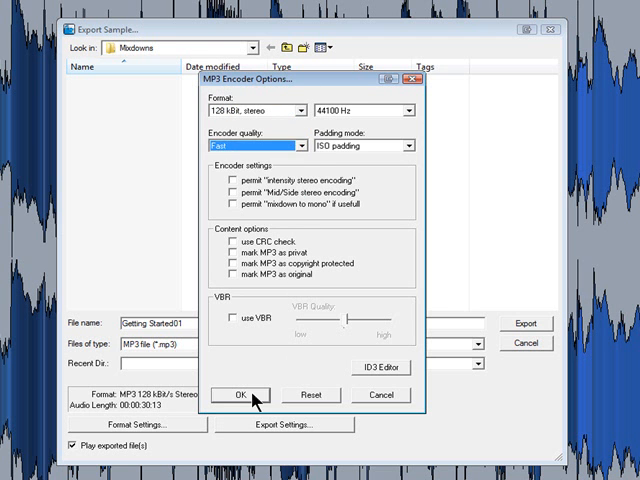
{"action": "left_click", "coordinate": [238, 394]}
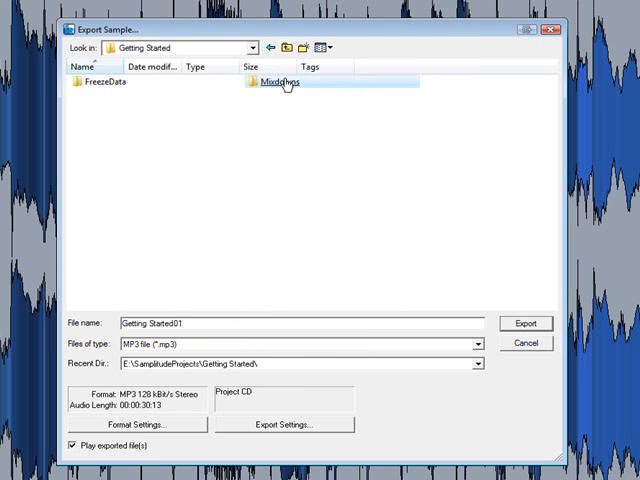
{"action": "double_click", "coordinate": [278, 82]}
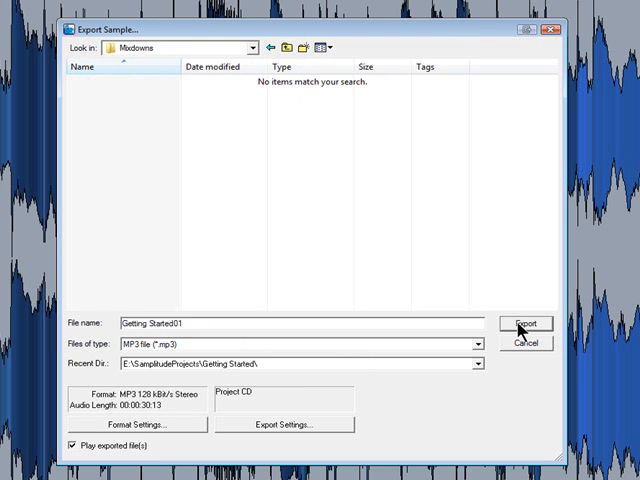
{"action": "left_click", "coordinate": [524, 324]}
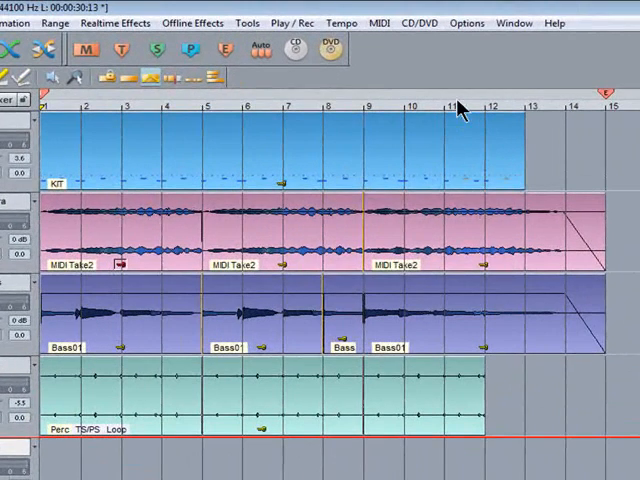
{"action": "mouse_move", "coordinate": [460, 100]}
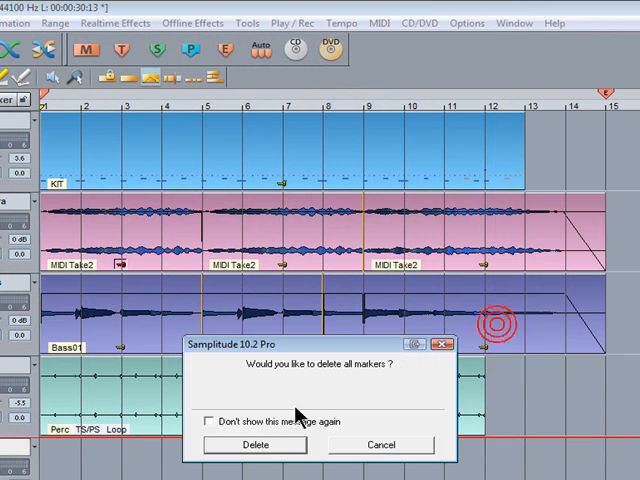
Step: Delete all project markers, then bring up the MP3 export's additional settings for Getting Started01
{"action": "left_click", "coordinate": [254, 444]}
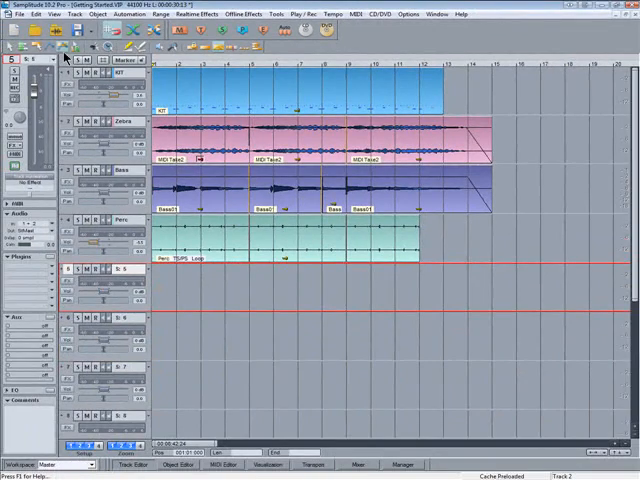
{"action": "left_click", "coordinate": [16, 14]}
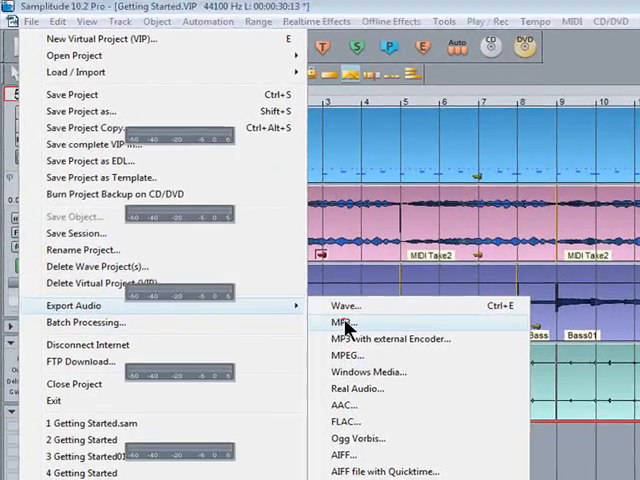
{"action": "left_click", "coordinate": [344, 324]}
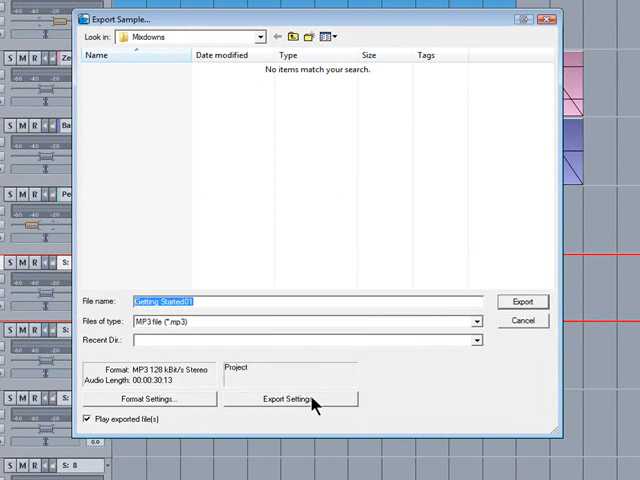
{"action": "left_click", "coordinate": [292, 400]}
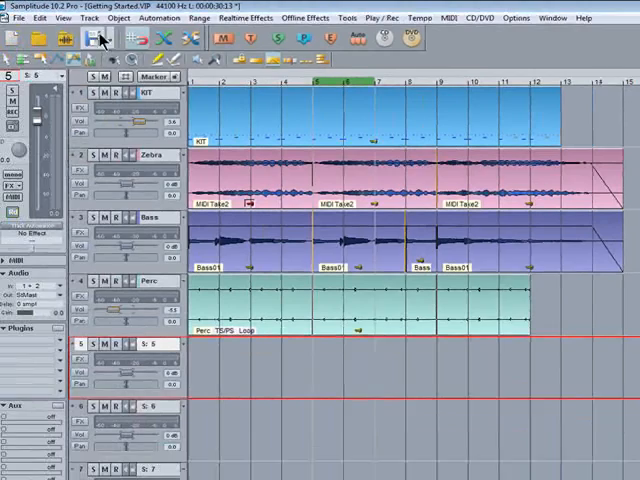
Step: Run the MP3 export of Getting Started01 into the Madonna folder once more
{"action": "left_click", "coordinate": [24, 16]}
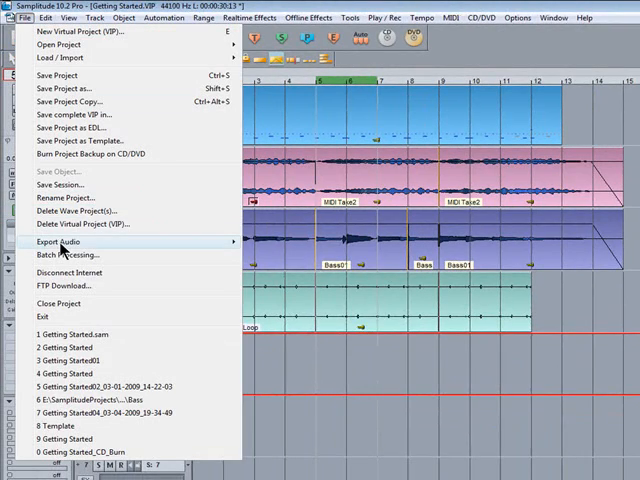
{"action": "left_click", "coordinate": [56, 240]}
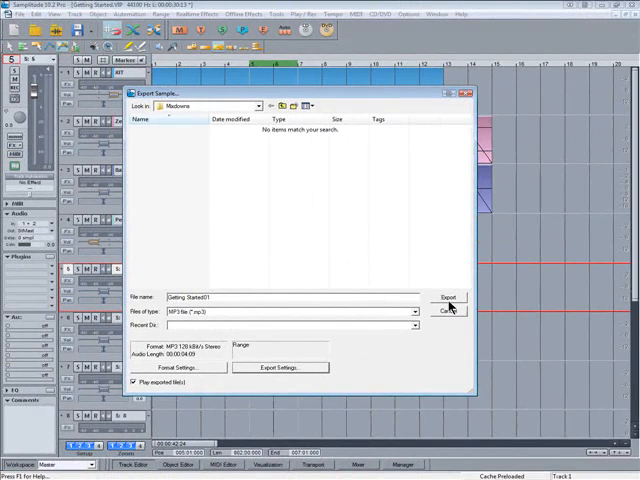
{"action": "left_click", "coordinate": [448, 296]}
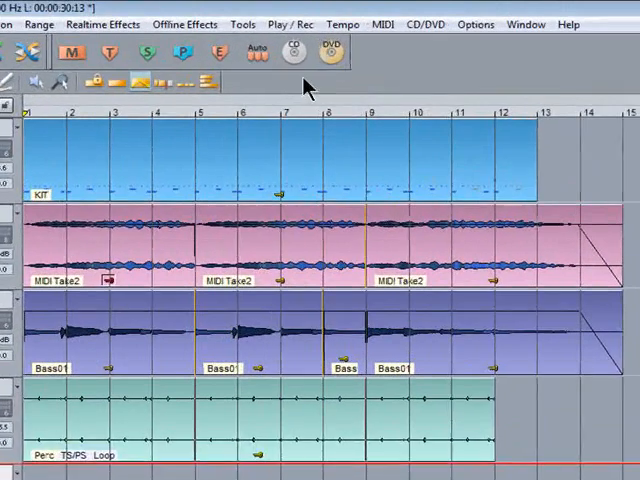
Step: Bounce the tracks to a 16-bit, 44.1 kHz stereo wave project in the Getting Started folder
{"action": "left_click", "coordinate": [242, 24]}
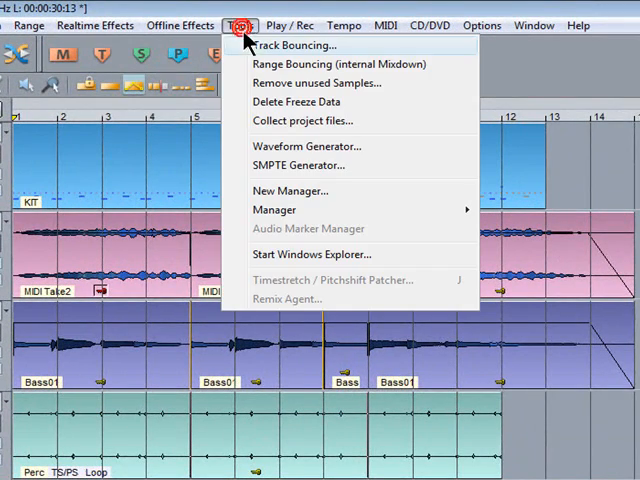
{"action": "left_click", "coordinate": [292, 44]}
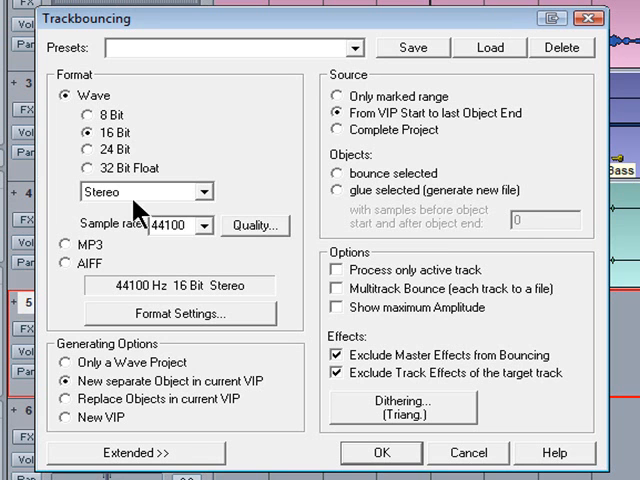
{"action": "left_click", "coordinate": [70, 362]}
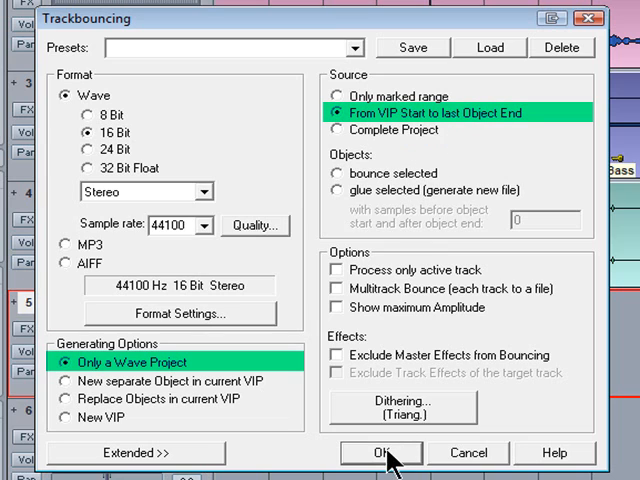
{"action": "left_click", "coordinate": [382, 452]}
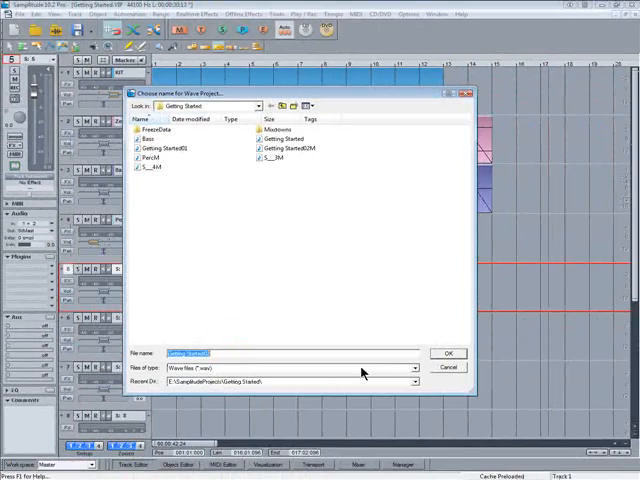
{"action": "left_click", "coordinate": [448, 352]}
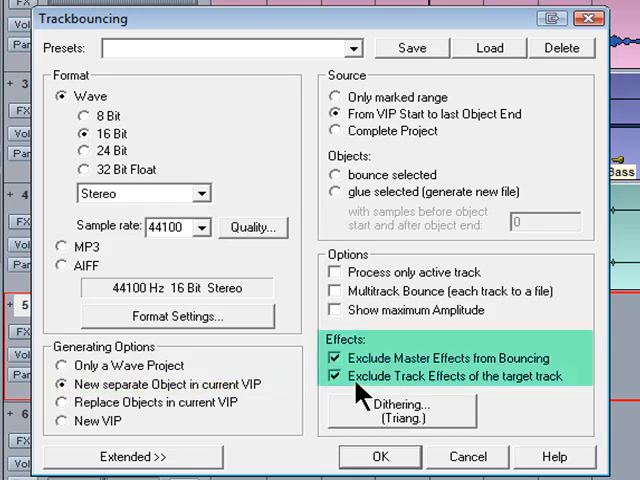
{"action": "left_click", "coordinate": [380, 456]}
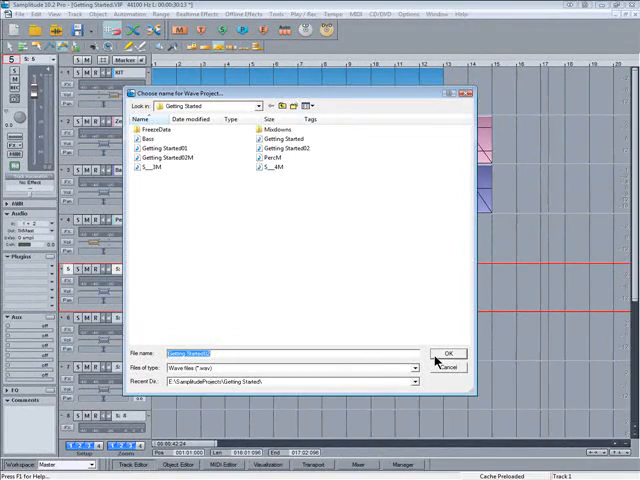
{"action": "left_click", "coordinate": [450, 352]}
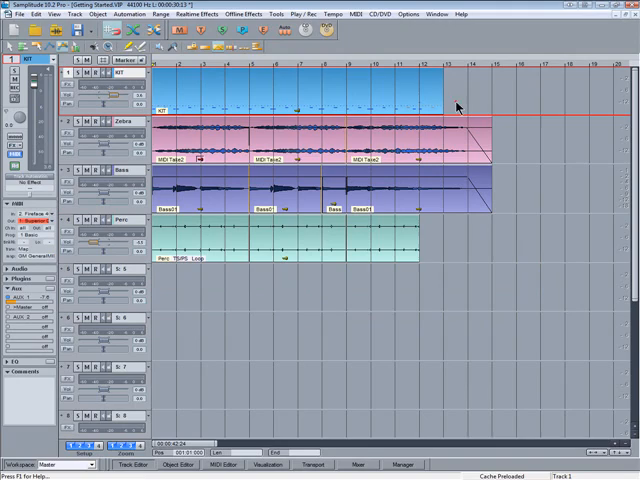
Step: Load the multitrack drum project with about a dozen tracks in place of the four-track song
{"action": "left_click", "coordinate": [230, 14]}
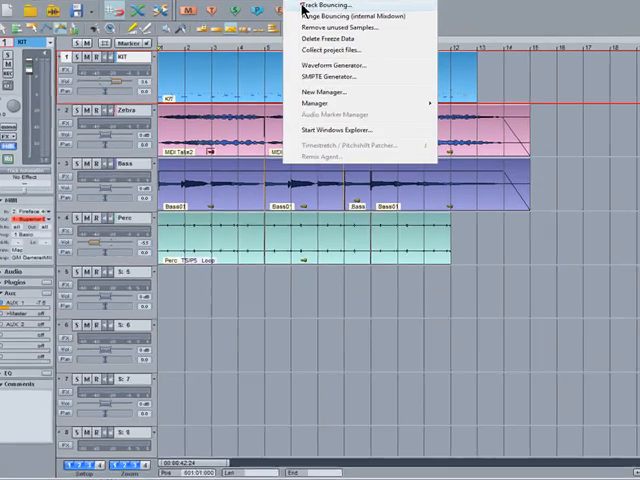
{"action": "left_click", "coordinate": [328, 4]}
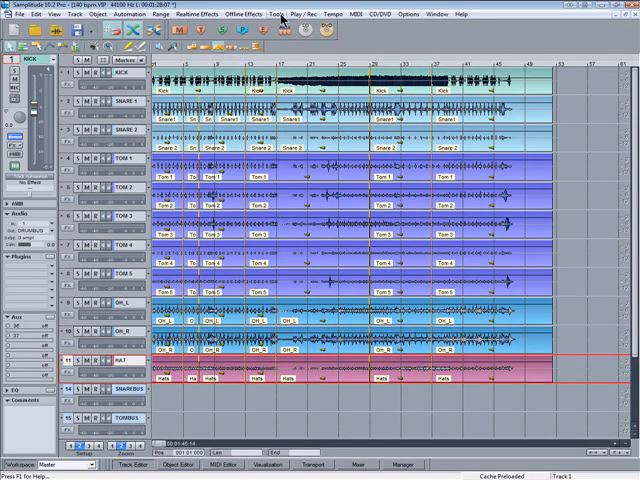
Step: Configure a multitrack bounce of each track to its own 24-bit mono WAV with dithering and confirm the save folder
{"action": "left_click", "coordinate": [280, 14]}
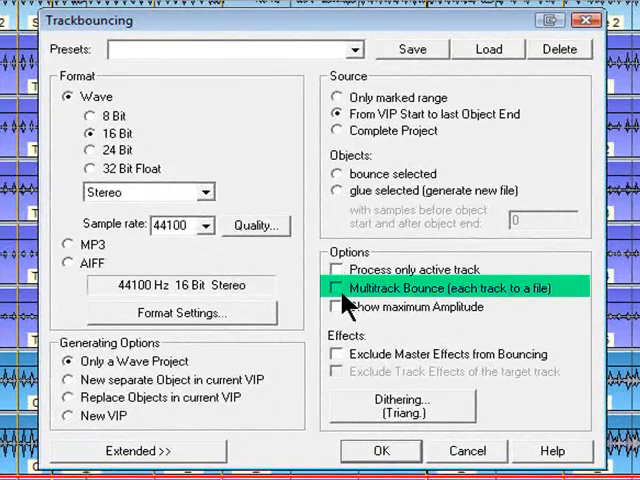
{"action": "left_click", "coordinate": [336, 288]}
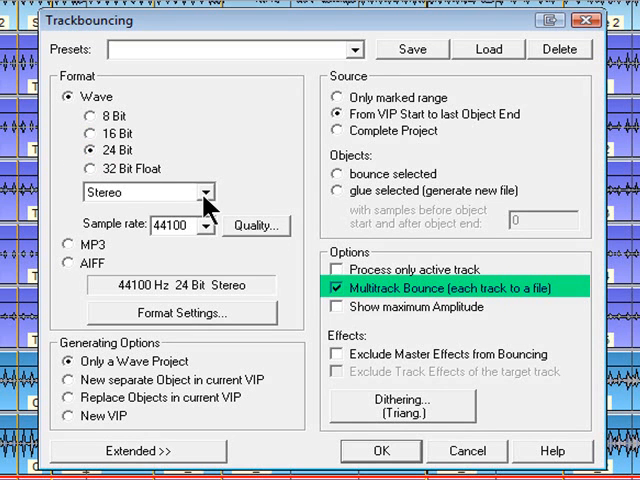
{"action": "left_click", "coordinate": [150, 192]}
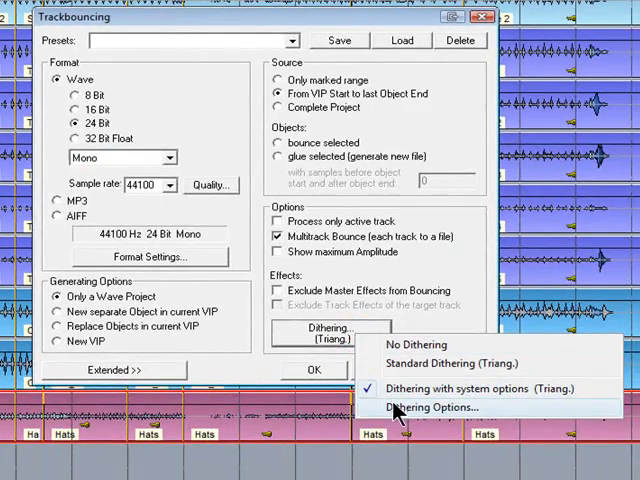
{"action": "left_click", "coordinate": [434, 408]}
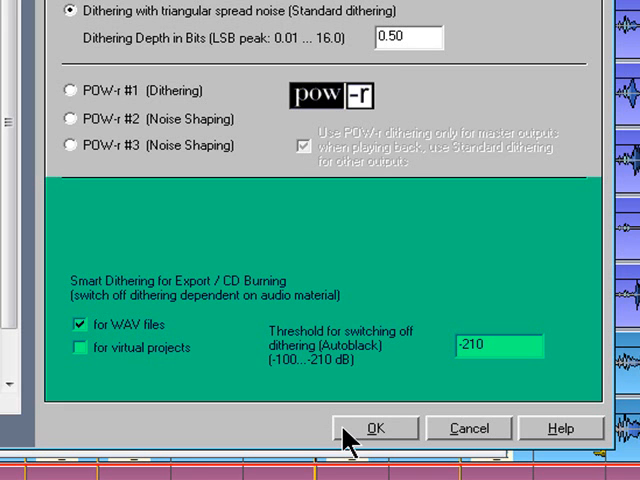
{"action": "left_click", "coordinate": [376, 428]}
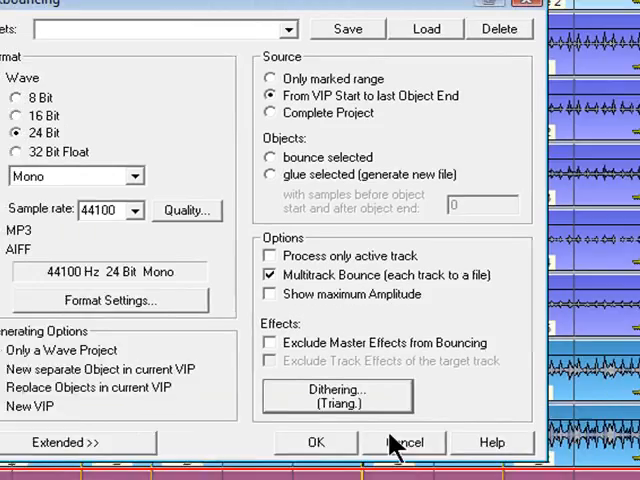
{"action": "left_click", "coordinate": [68, 414]}
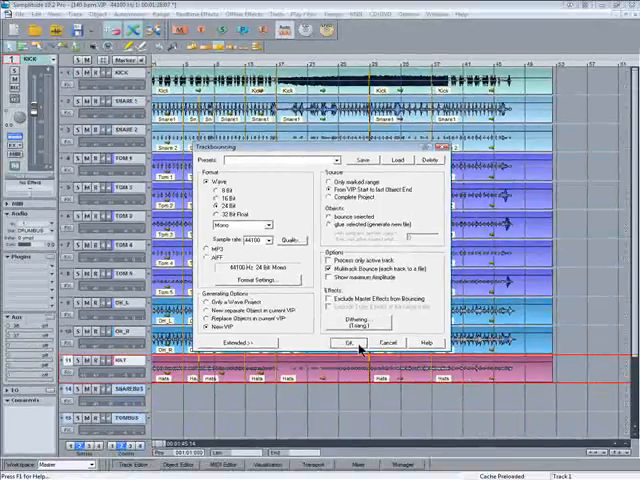
{"action": "left_click", "coordinate": [348, 344]}
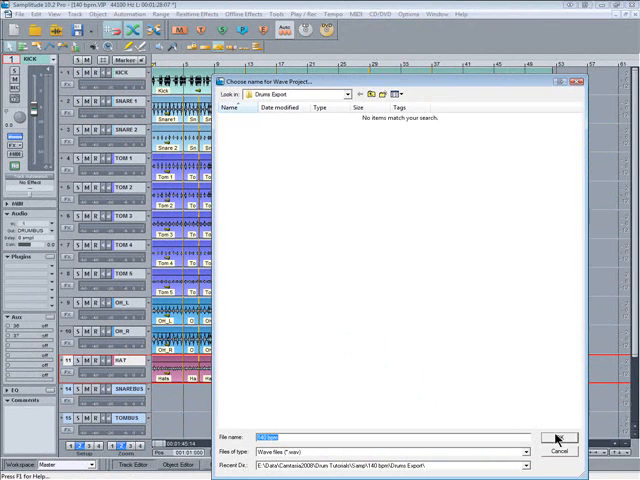
{"action": "left_click", "coordinate": [560, 436]}
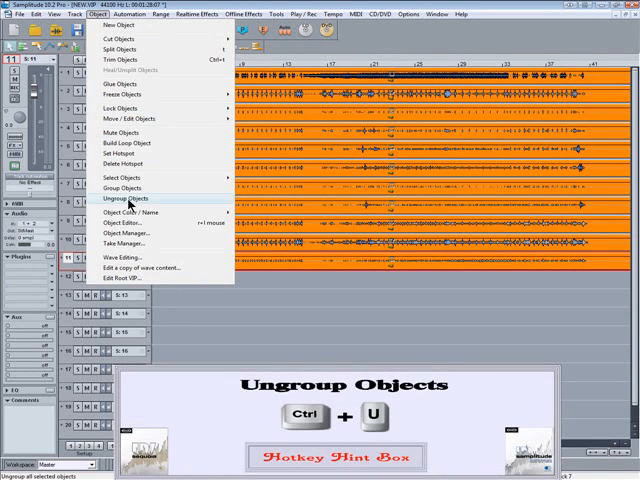
Step: Ungroup the selected objects into separate audio objects on every track
{"action": "left_click", "coordinate": [122, 196]}
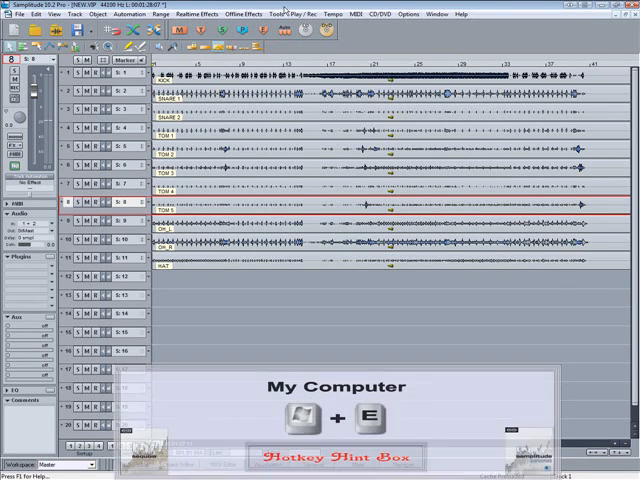
Step: Browse in Windows Explorer to the Temp folder holding the exported drum files
{"action": "key", "text": "Win+E"}
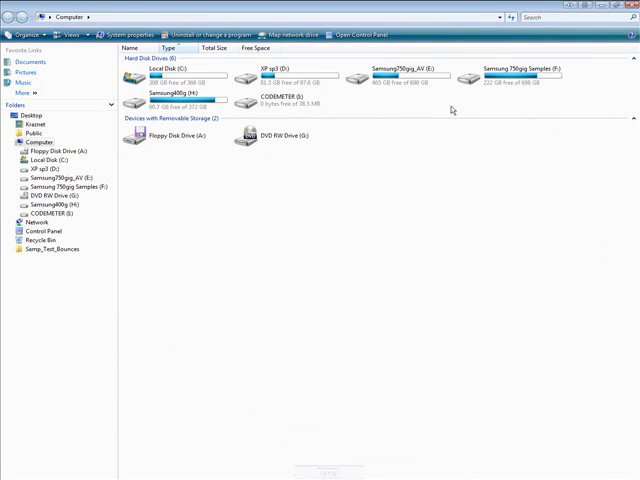
{"action": "double_click", "coordinate": [404, 70]}
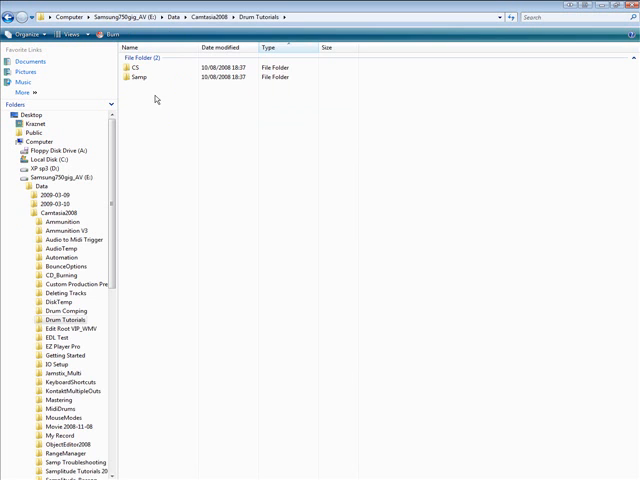
{"action": "double_click", "coordinate": [148, 78]}
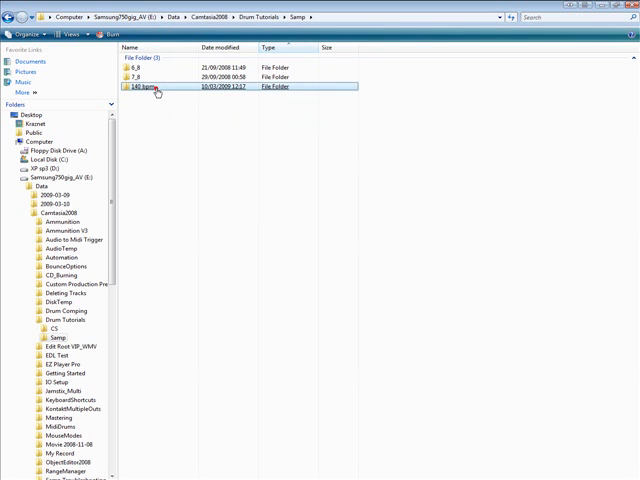
{"action": "double_click", "coordinate": [156, 86]}
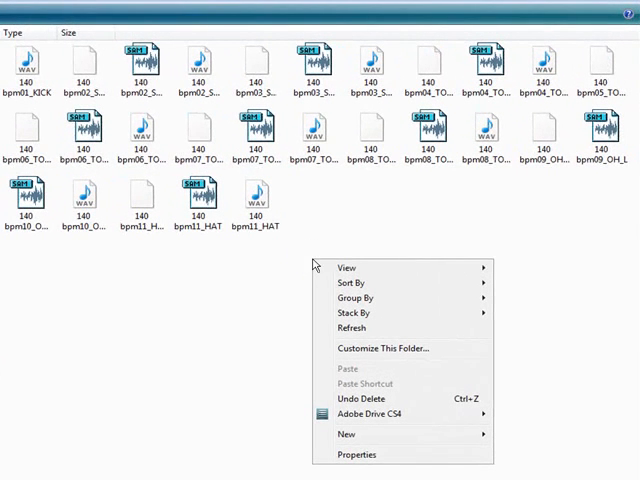
{"action": "mouse_move", "coordinate": [352, 268]}
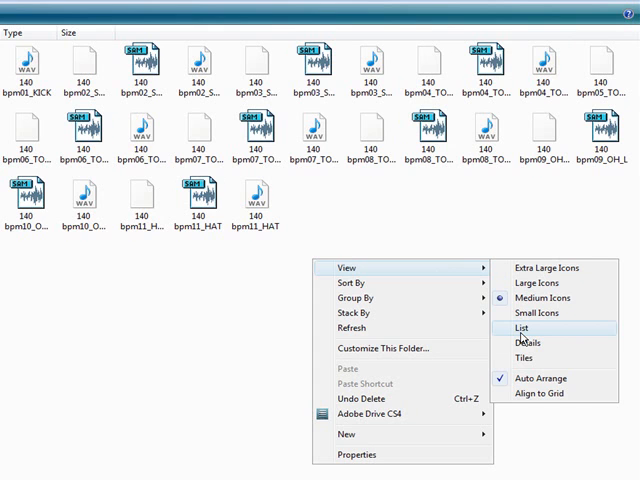
Step: Show the drum files in detail view grouped by type: H2, Samplitude Wave Project and Wave Sound
{"action": "left_click", "coordinate": [520, 328]}
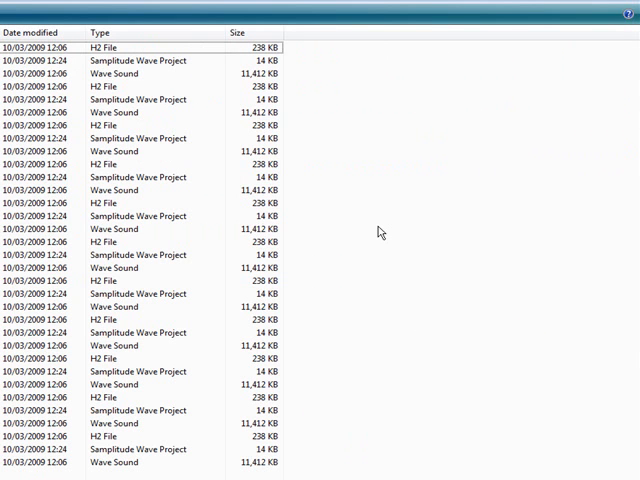
{"action": "right_click", "coordinate": [380, 232]}
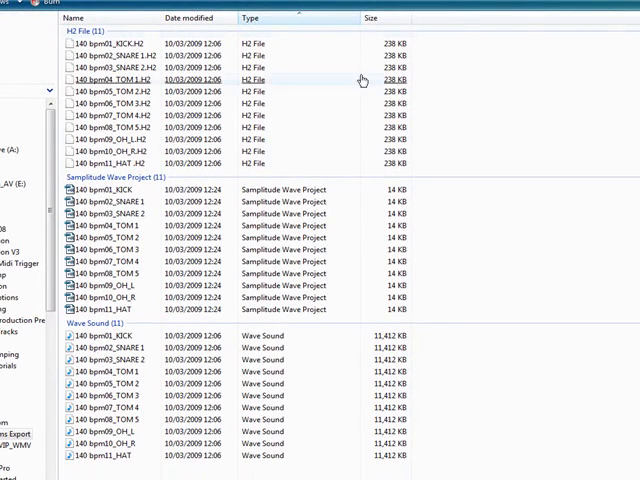
{"action": "left_click", "coordinate": [260, 18]}
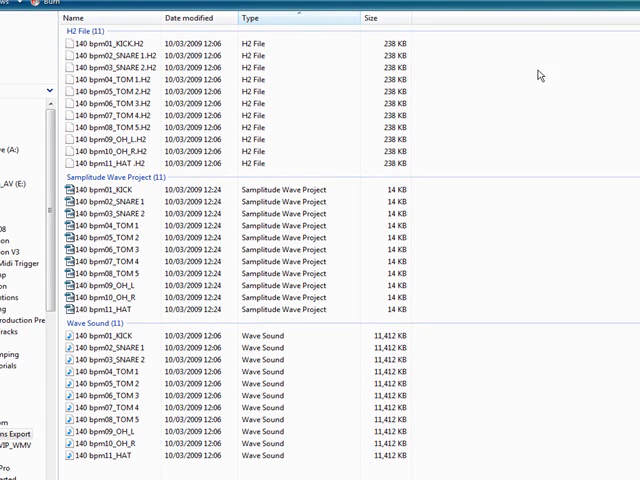
{"action": "mouse_move", "coordinate": [518, 72]}
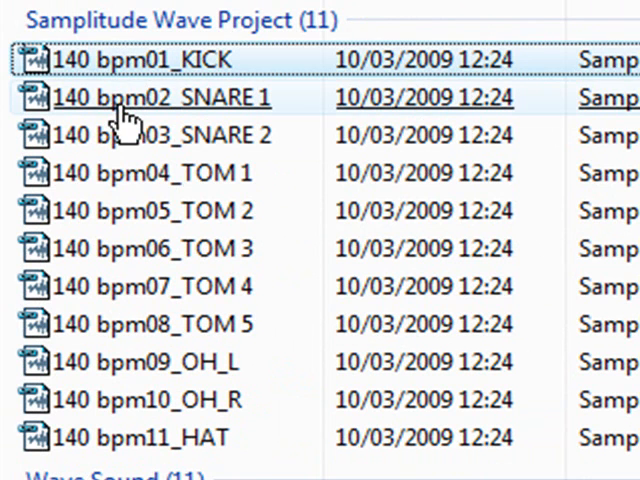
Step: Open the eleven exported drum wave projects, starting with 140 bpm02_SNARE 1, and tile their windows
{"action": "left_click", "coordinate": [120, 98]}
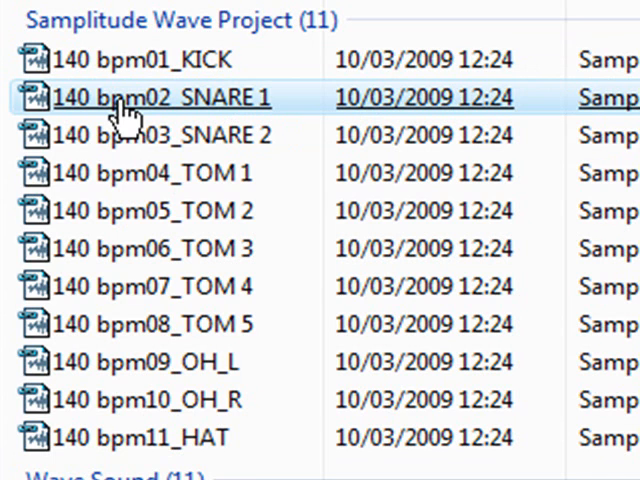
{"action": "double_click", "coordinate": [150, 96]}
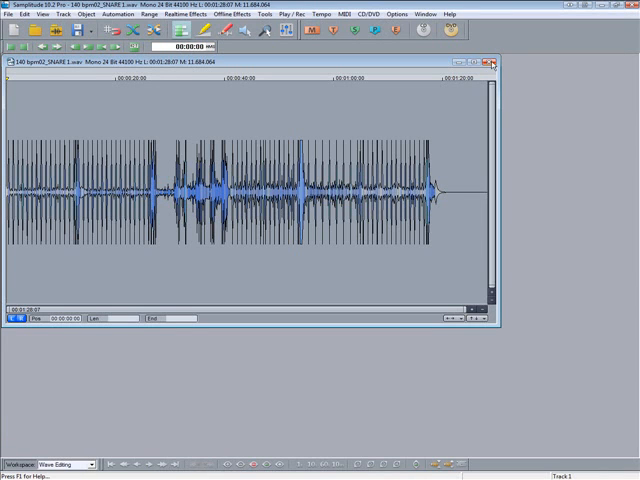
{"action": "left_click", "coordinate": [490, 64]}
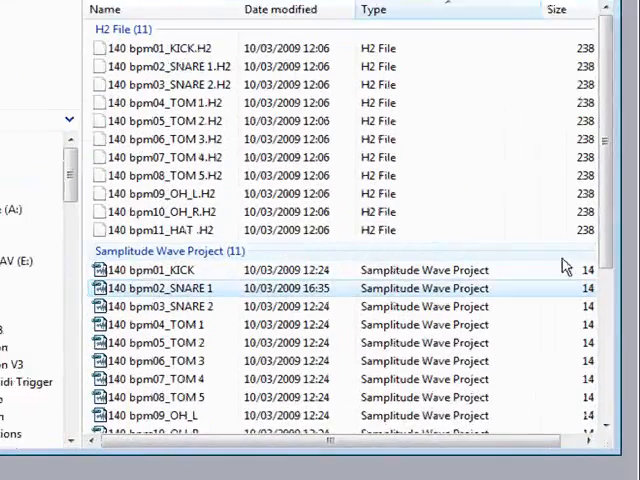
{"action": "scroll", "scroll_direction": "down", "scroll_amount": 3}
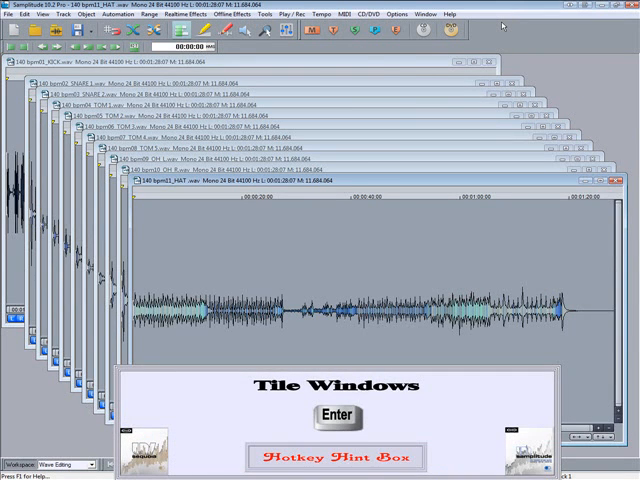
{"action": "left_click", "coordinate": [336, 416]}
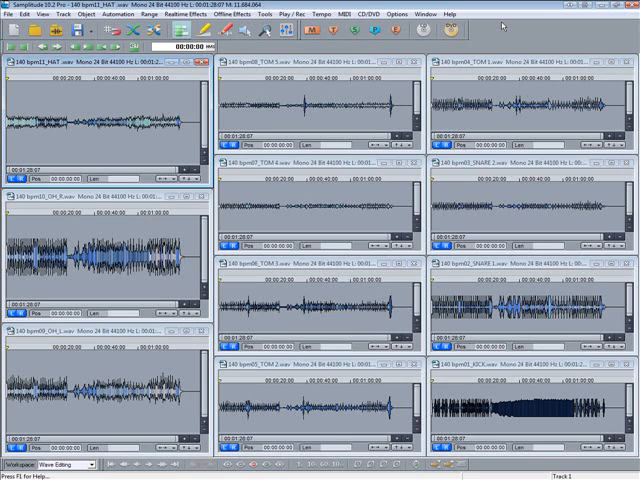
{"action": "left_click", "coordinate": [416, 12]}
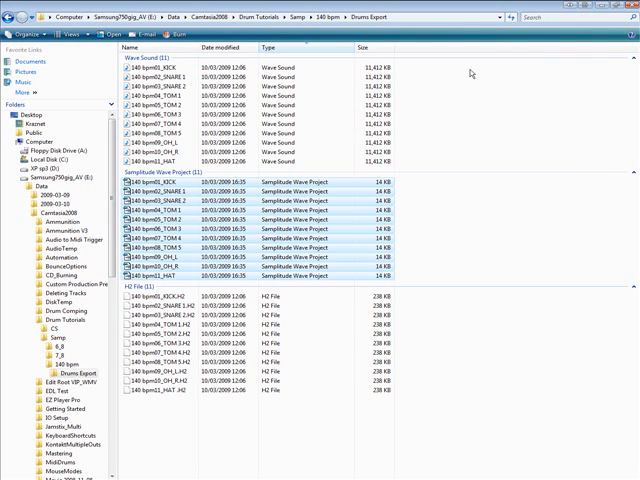
{"action": "mouse_move", "coordinate": [468, 72]}
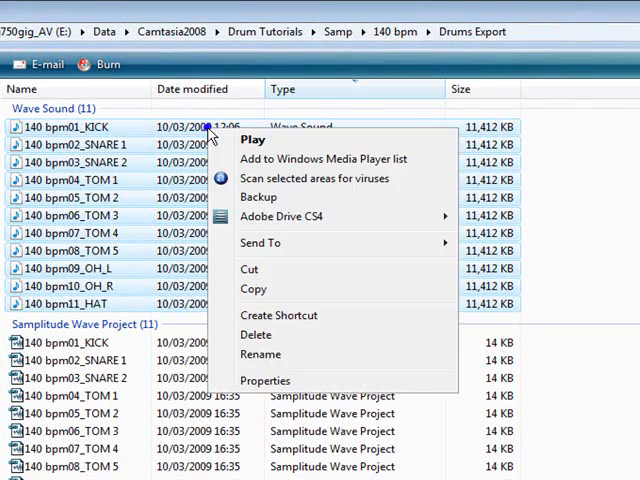
{"action": "mouse_move", "coordinate": [260, 242]}
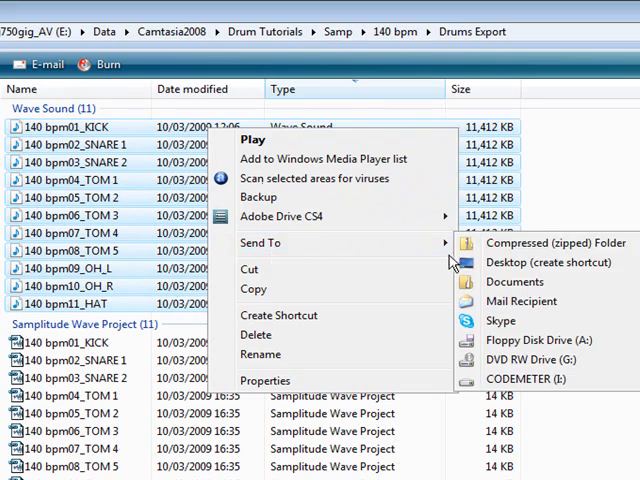
Step: Zip the eleven drum Wave Sound files into a compressed folder named 'Krad'
{"action": "left_click", "coordinate": [544, 242]}
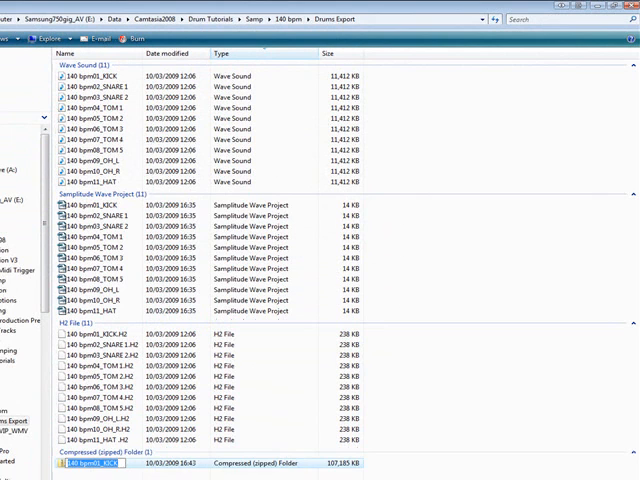
{"action": "type", "text": "Krad"}
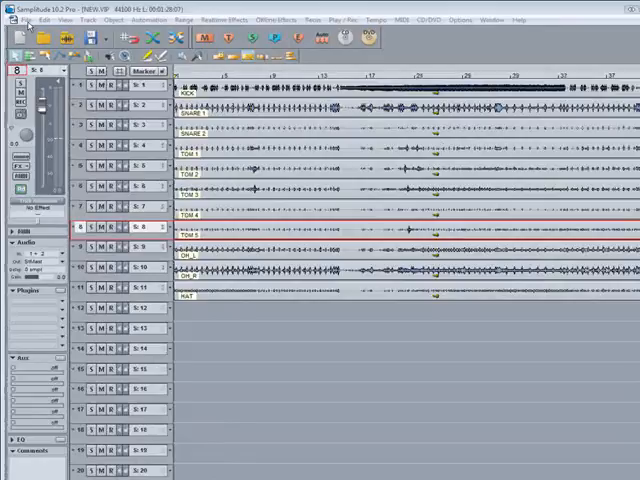
Step: Start Burn Project Backup on CD/DVD from Samplitude's File menu and dismiss the instructions
{"action": "left_click", "coordinate": [36, 20]}
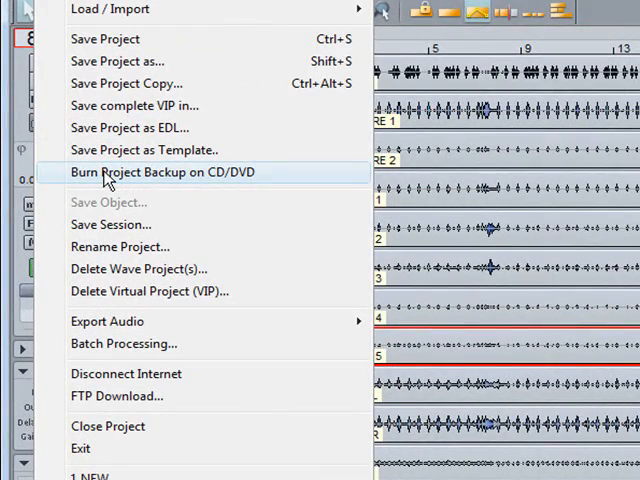
{"action": "left_click", "coordinate": [164, 172]}
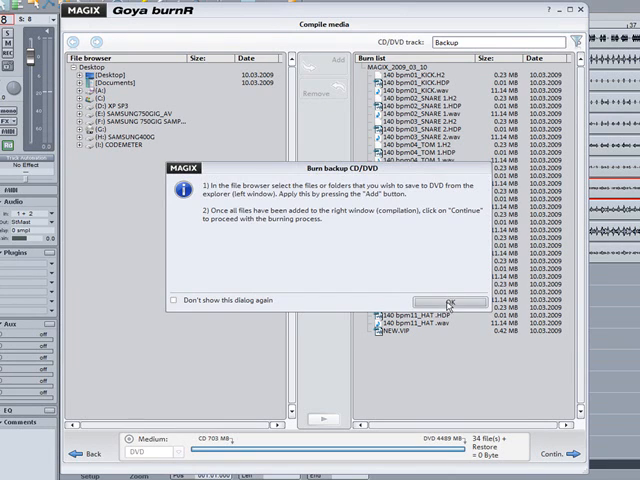
{"action": "left_click", "coordinate": [446, 302]}
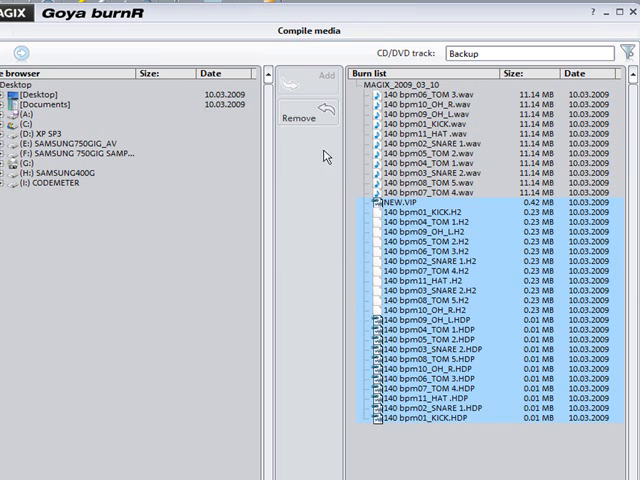
Step: Burn the compiled project files and wave tracks to DVD in Goya burnR and acknowledge completion
{"action": "left_click", "coordinate": [300, 116]}
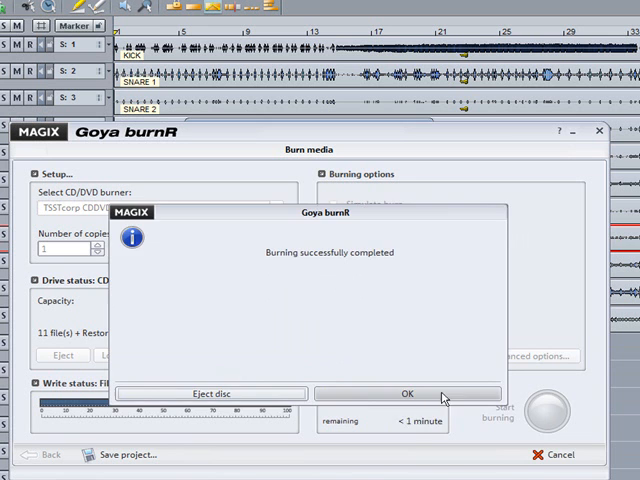
{"action": "left_click", "coordinate": [406, 392]}
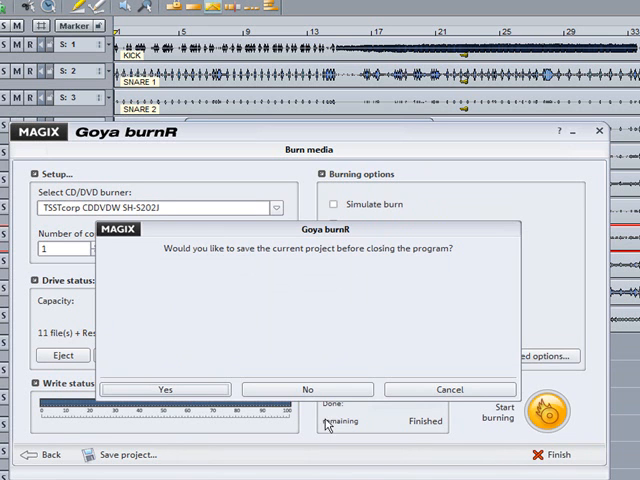
Step: Close Goya burnR and launch restore.exe from the top level of the backup DVD
{"action": "left_click", "coordinate": [308, 388]}
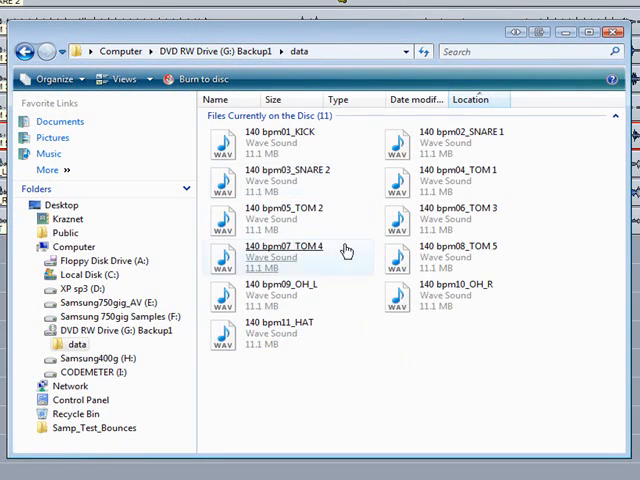
{"action": "left_click", "coordinate": [22, 52]}
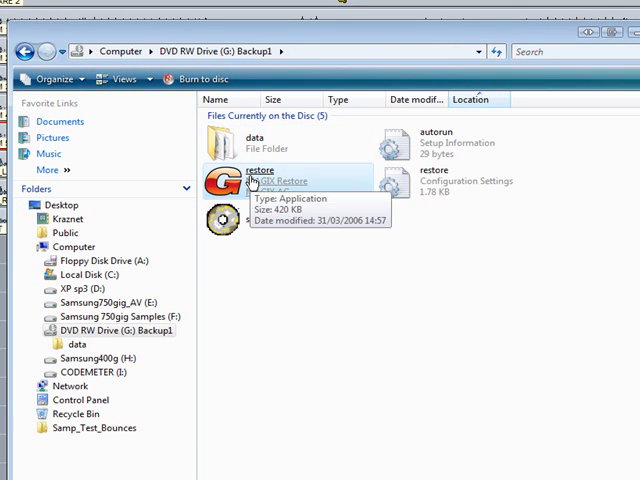
{"action": "double_click", "coordinate": [260, 170]}
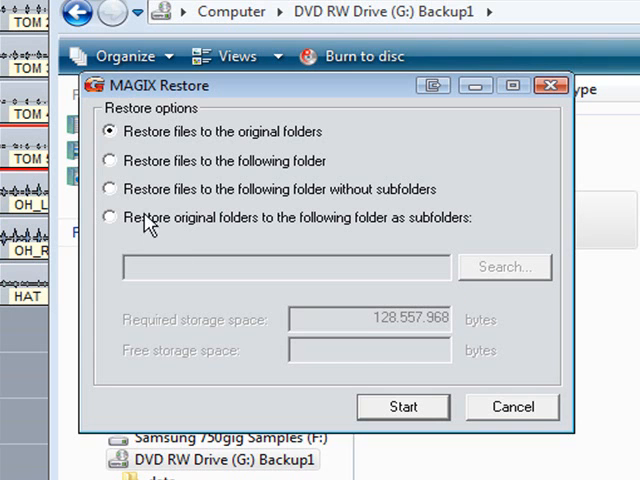
Step: Restore all 11 backed-up files to a chosen folder with 'Restore files to the following folder'
{"action": "left_click", "coordinate": [110, 160]}
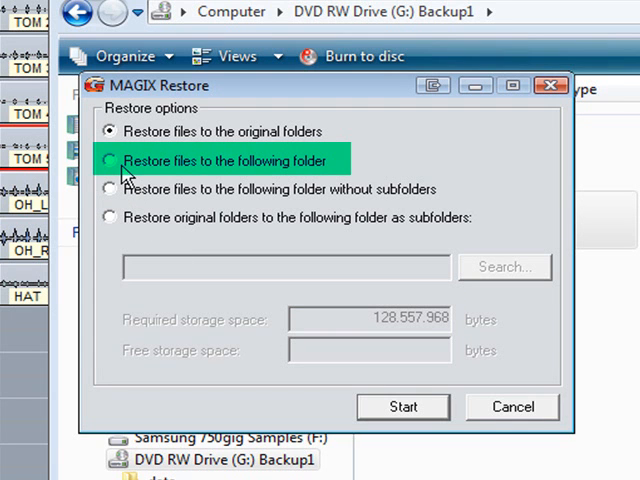
{"action": "left_click", "coordinate": [504, 268]}
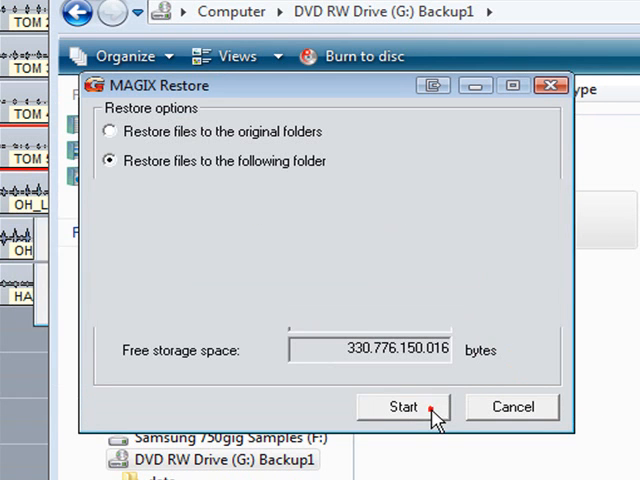
{"action": "left_click", "coordinate": [404, 406]}
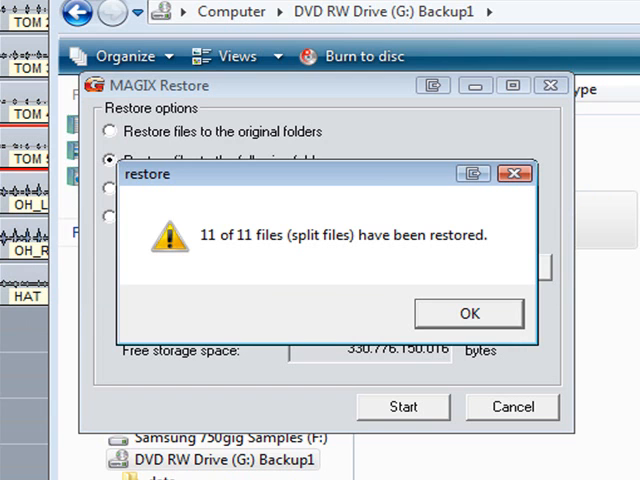
{"action": "left_click", "coordinate": [468, 312]}
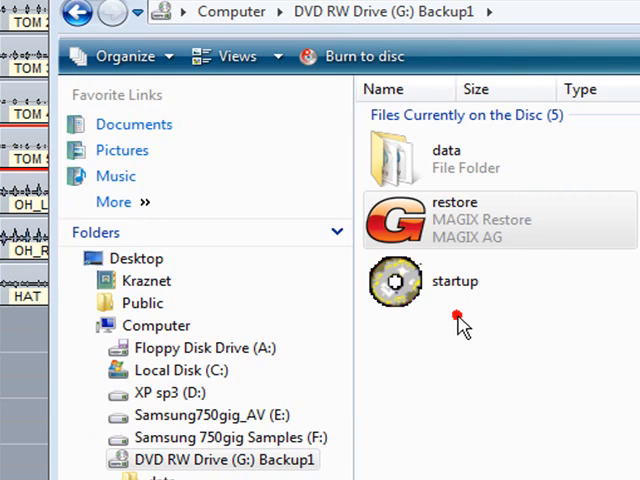